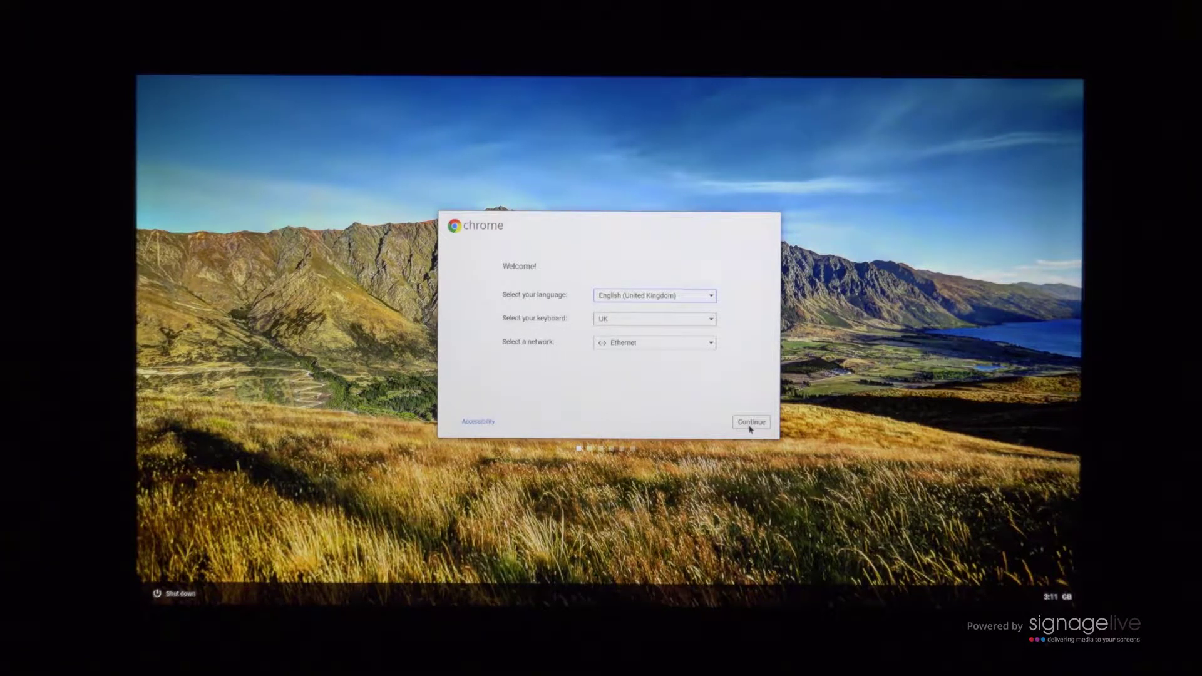
Step: Continue with UK language, keyboard and Ethernet, then accept the Chrome OS terms
left_click(750, 422)
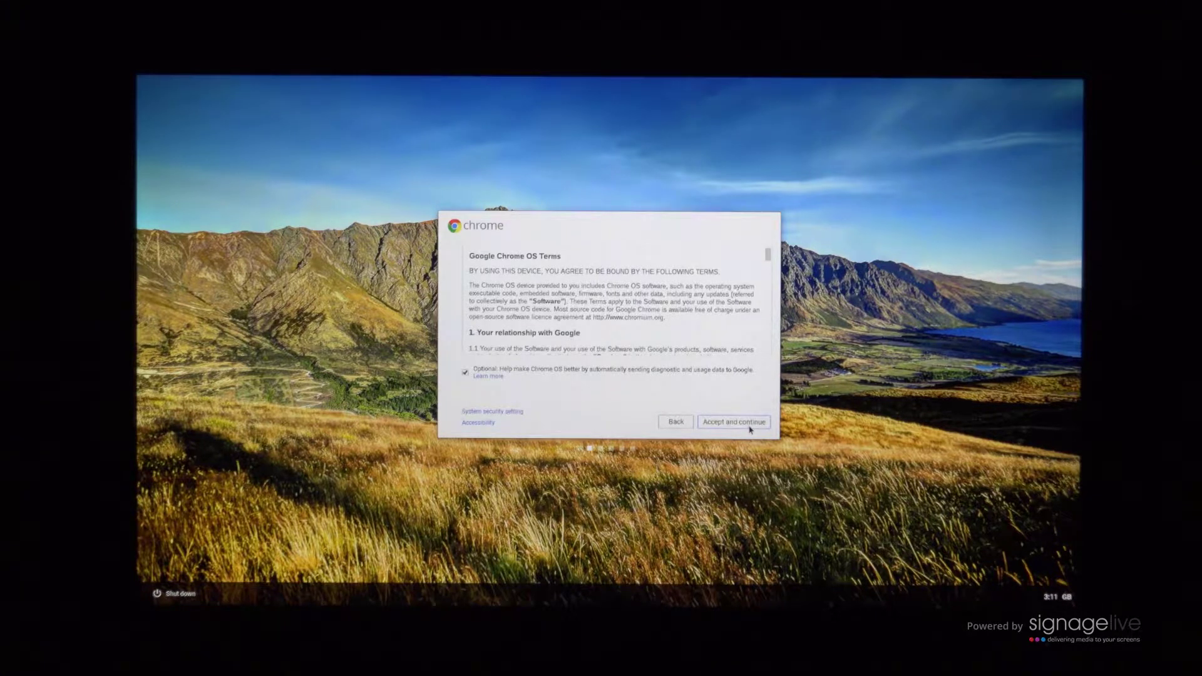
left_click(732, 422)
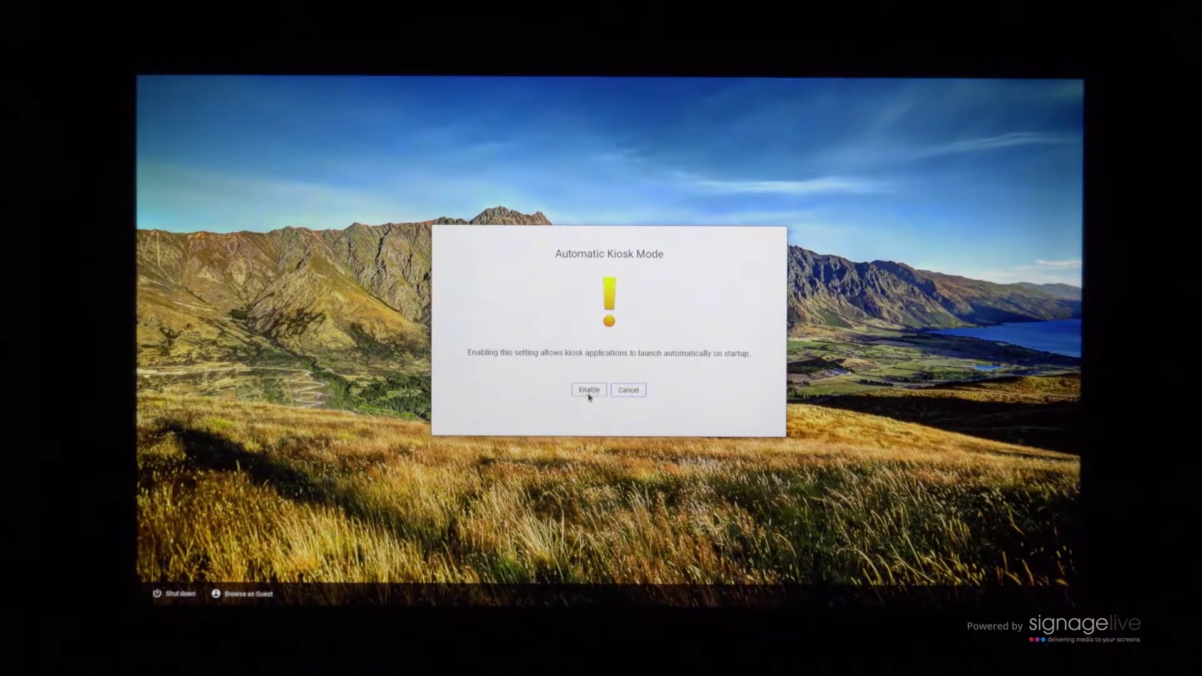
Step: Enable automatic kiosk mode and acknowledge the confirmation
left_click(588, 391)
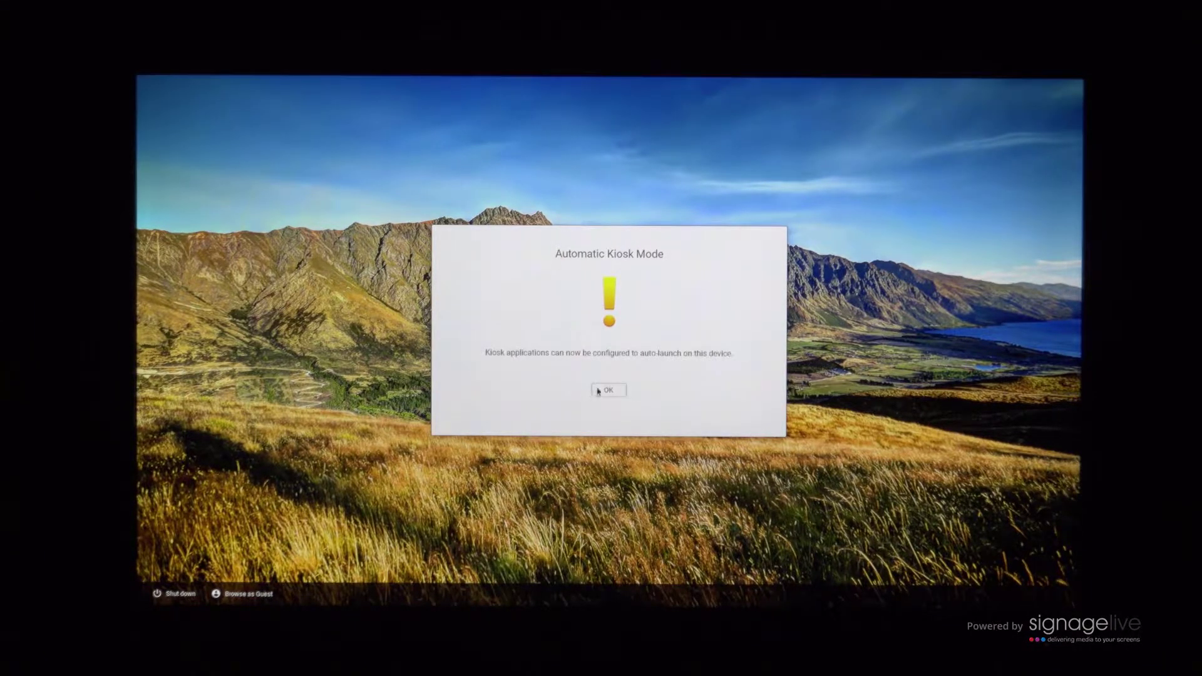
left_click(607, 390)
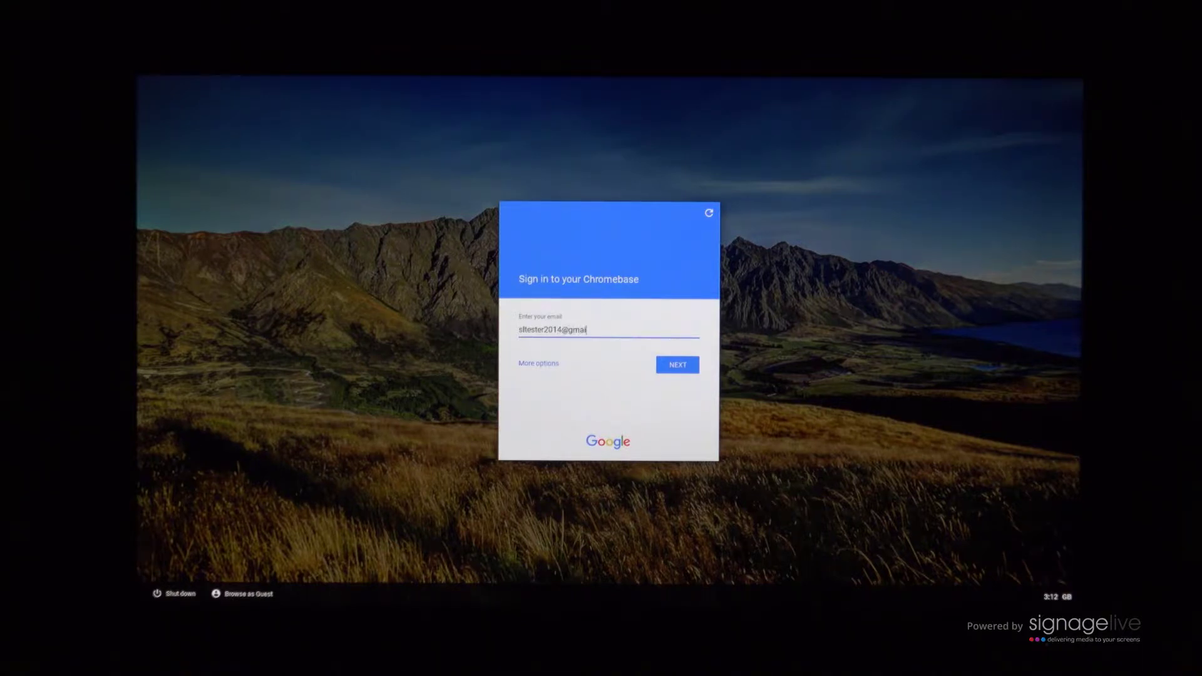
Step: Sign in with the Google account email and password to reach the desktop
type("l.com")
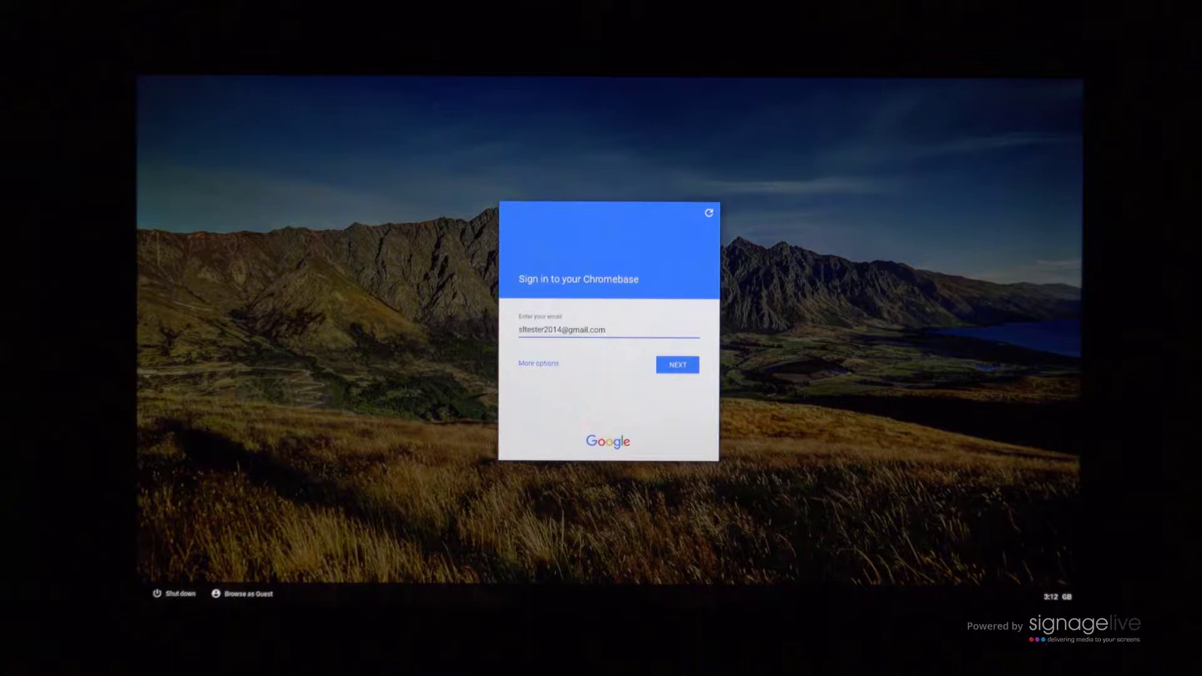
left_click(677, 364)
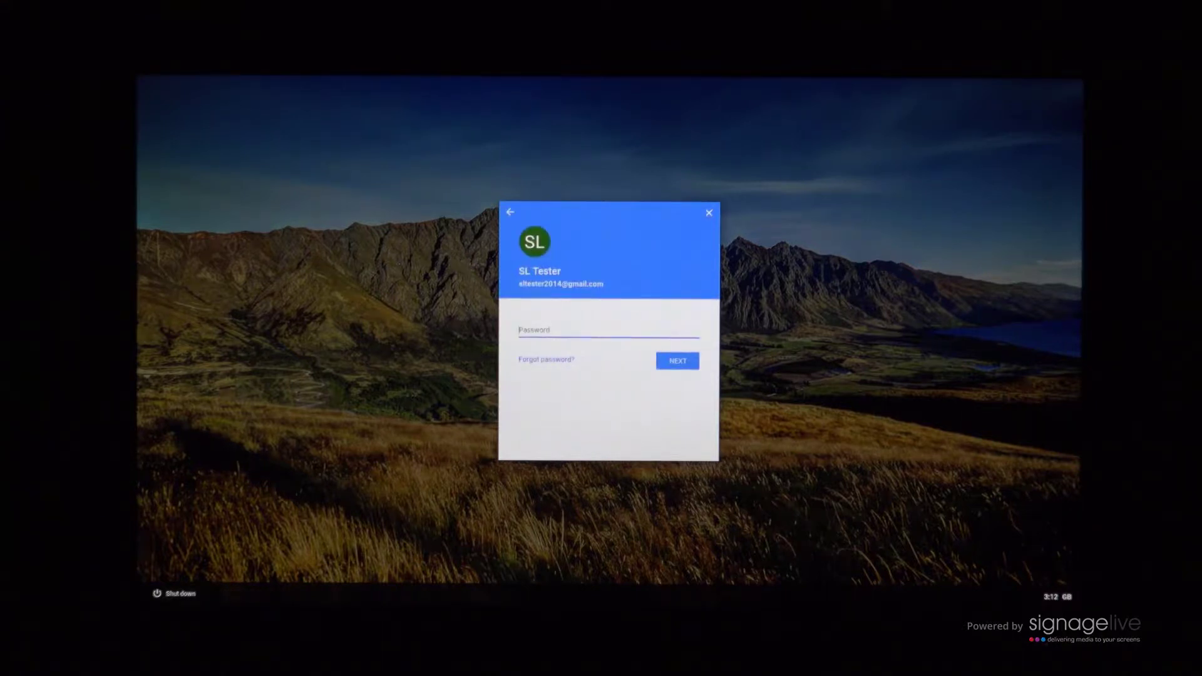
type("•••")
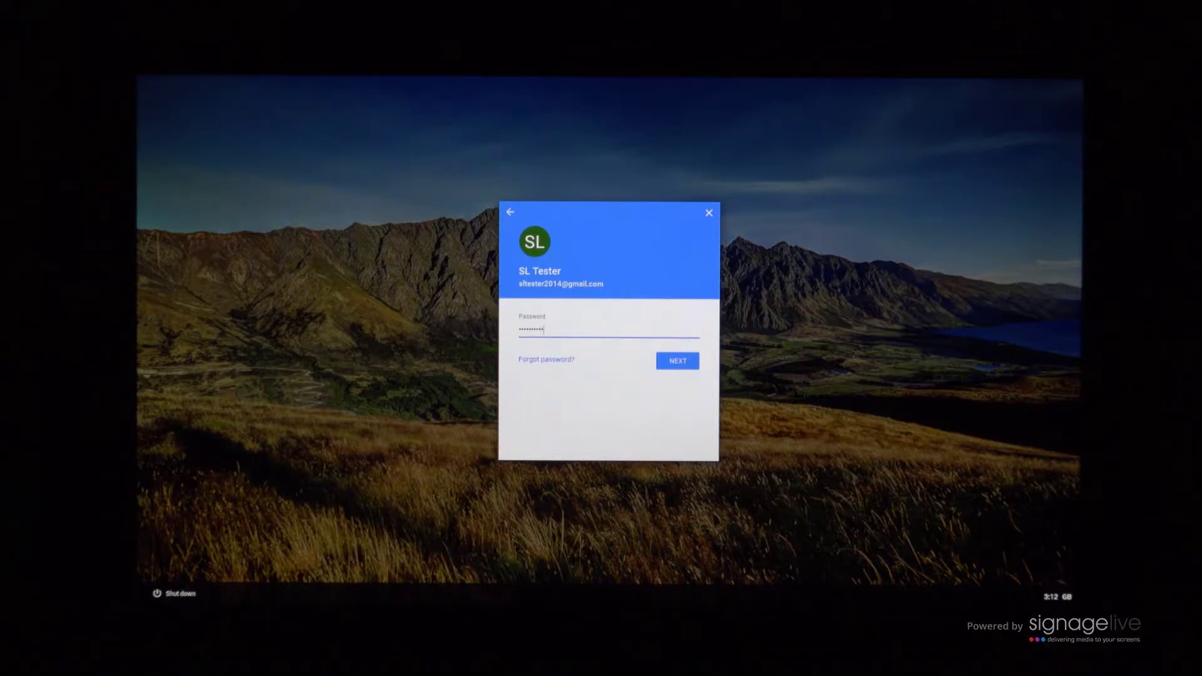
left_click(676, 361)
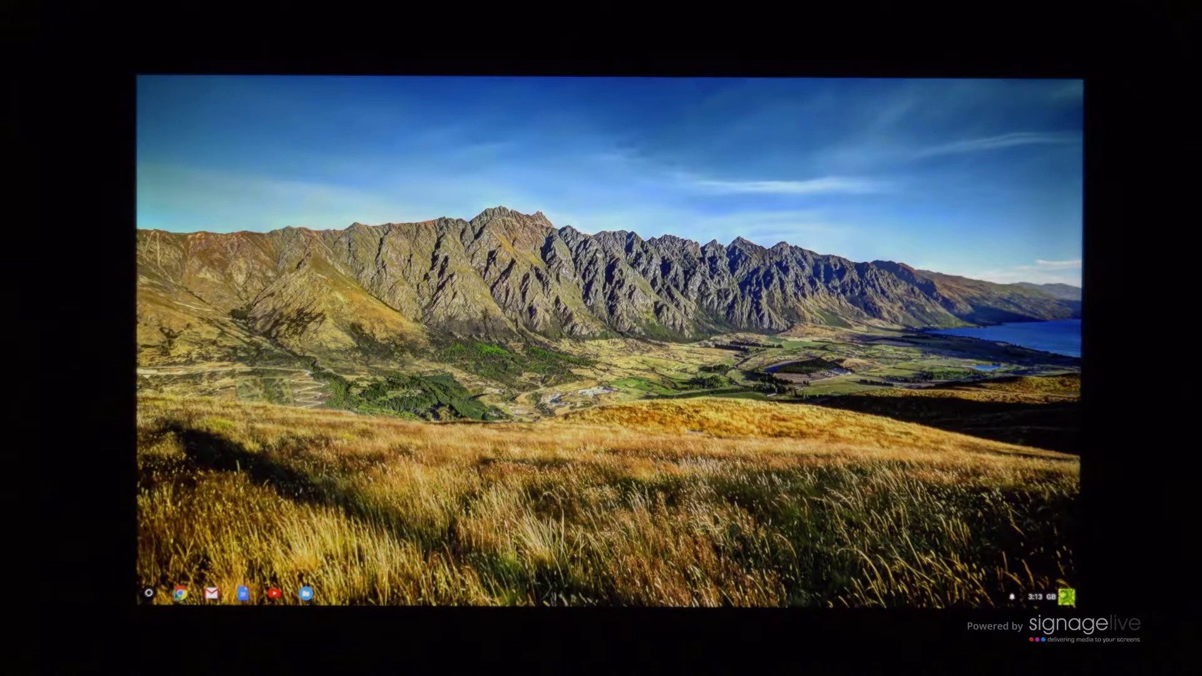
Step: Open chrome://extensions in Chrome and bring up Manage Kiosk Applications
left_click(180, 593)
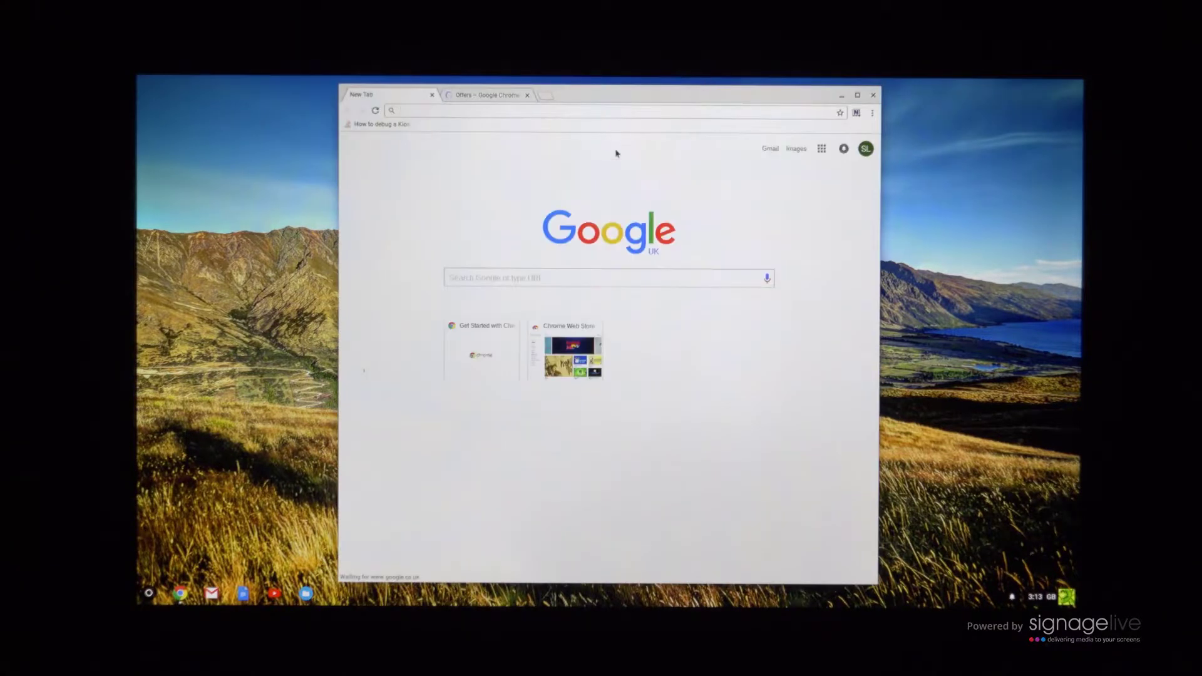
type("chrome.google.com/webstore")
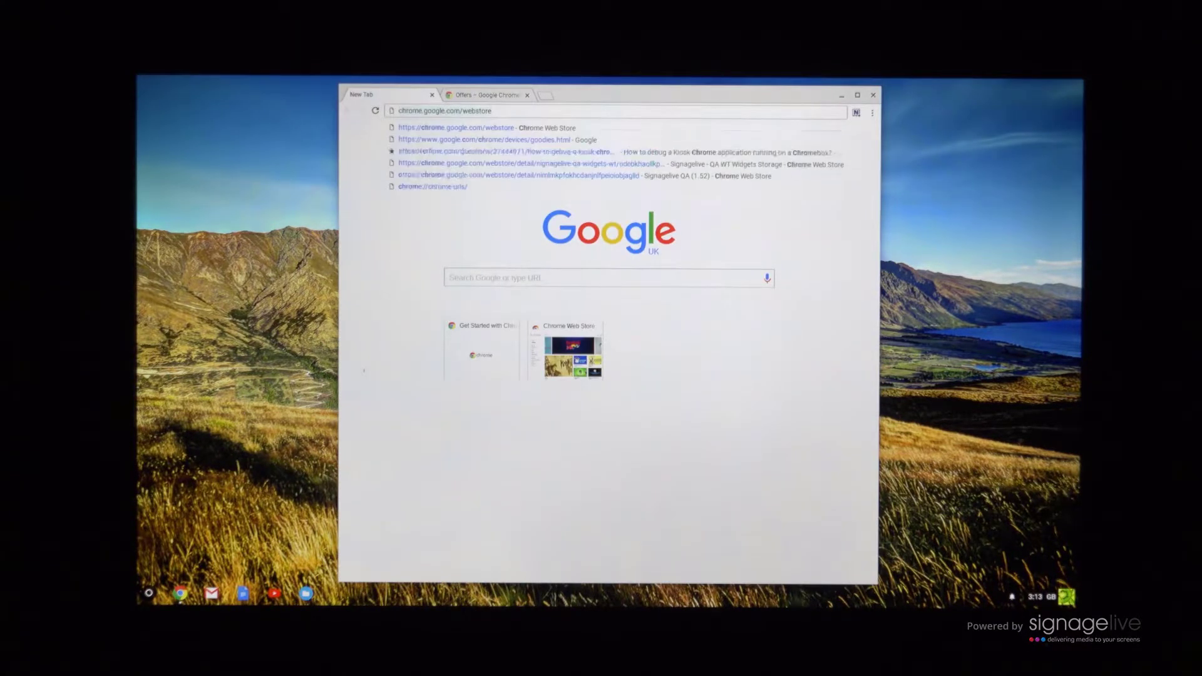
type("chrome://extensions")
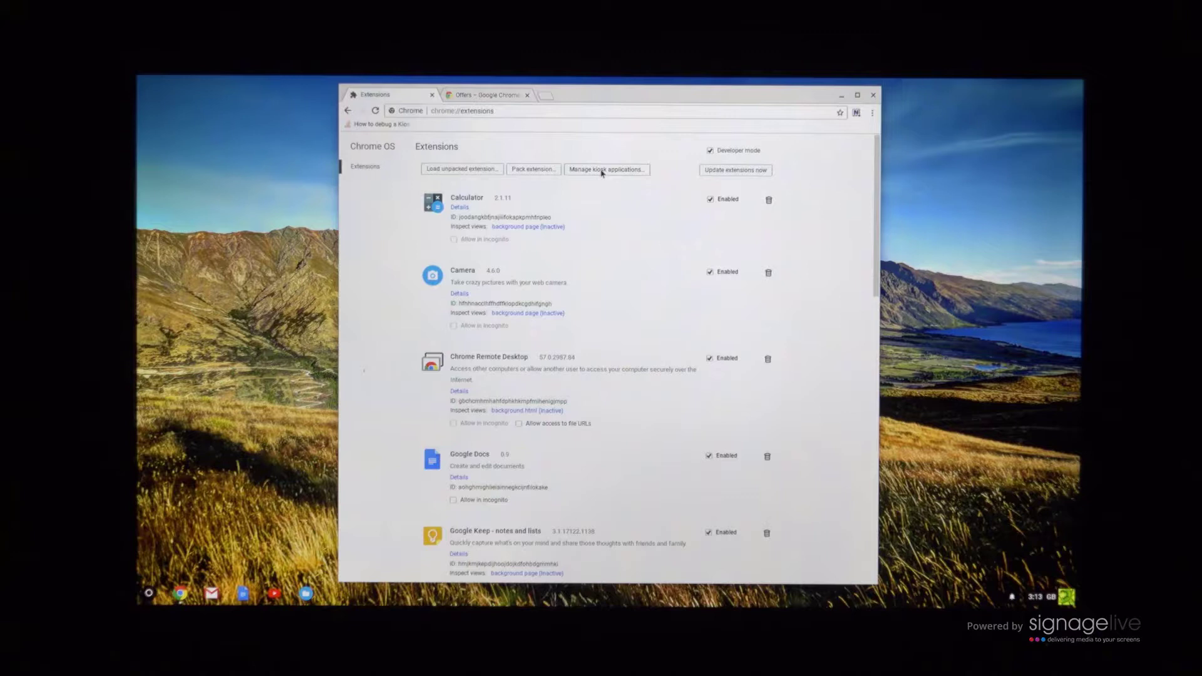
left_click(606, 169)
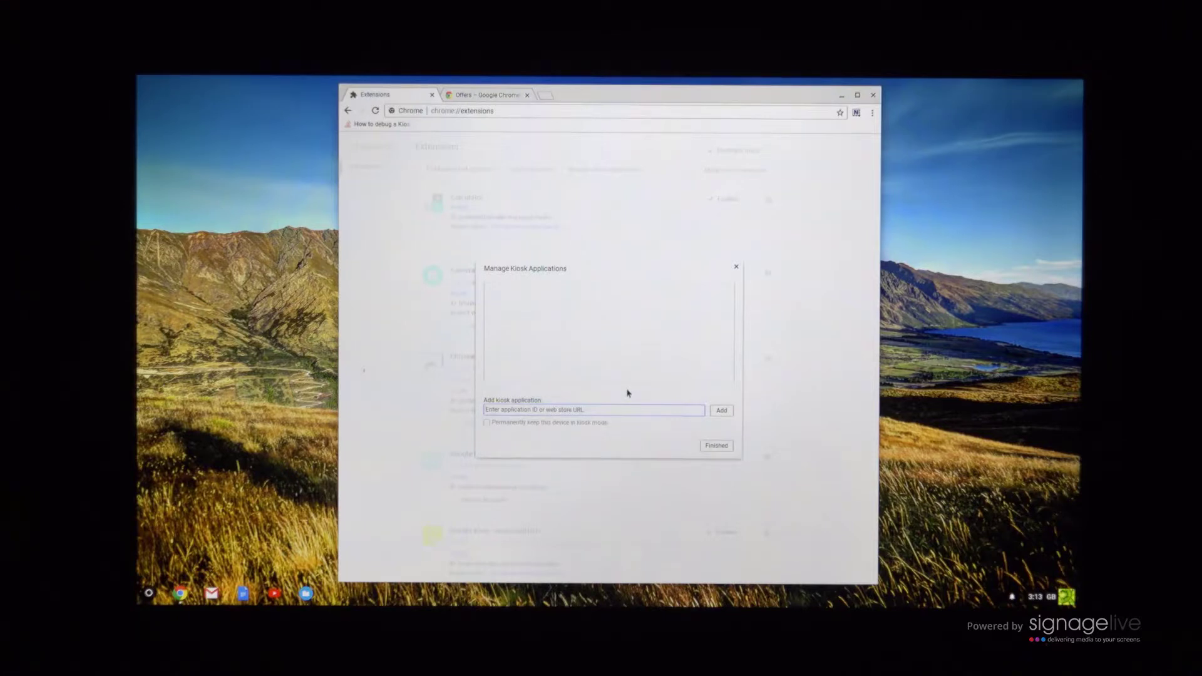
Step: Paste the Signagelive app ID, add it, set it to auto-launch, finish and close Chrome
right_click(590, 410)
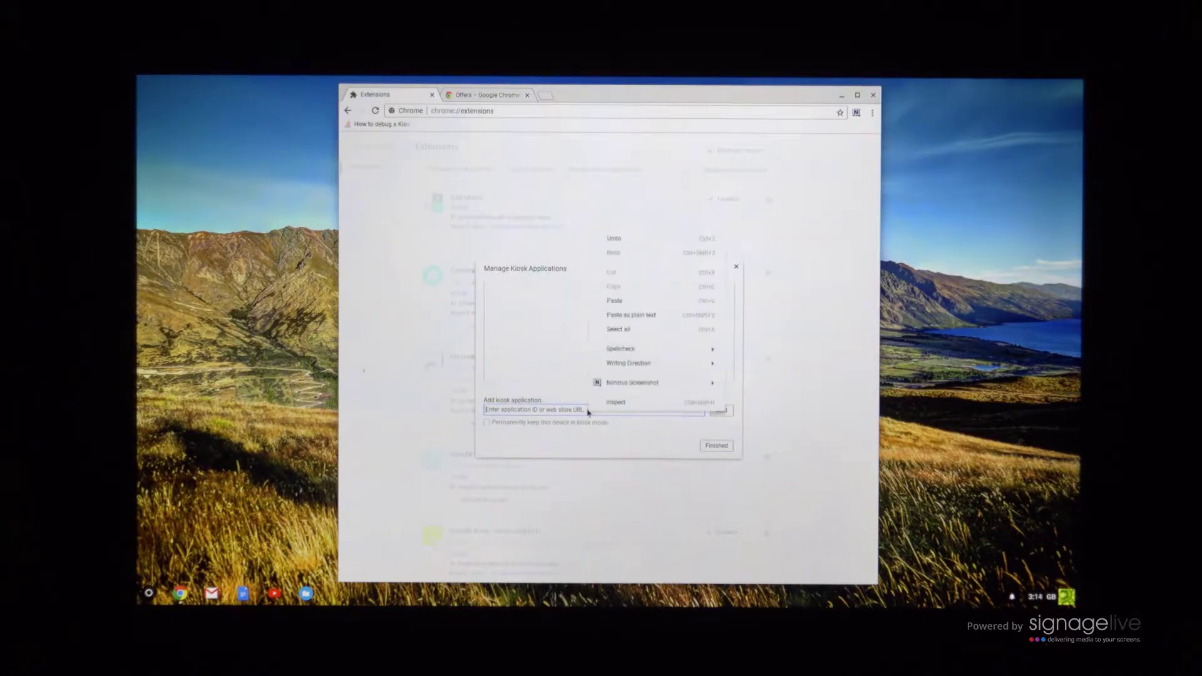
left_click(613, 300)
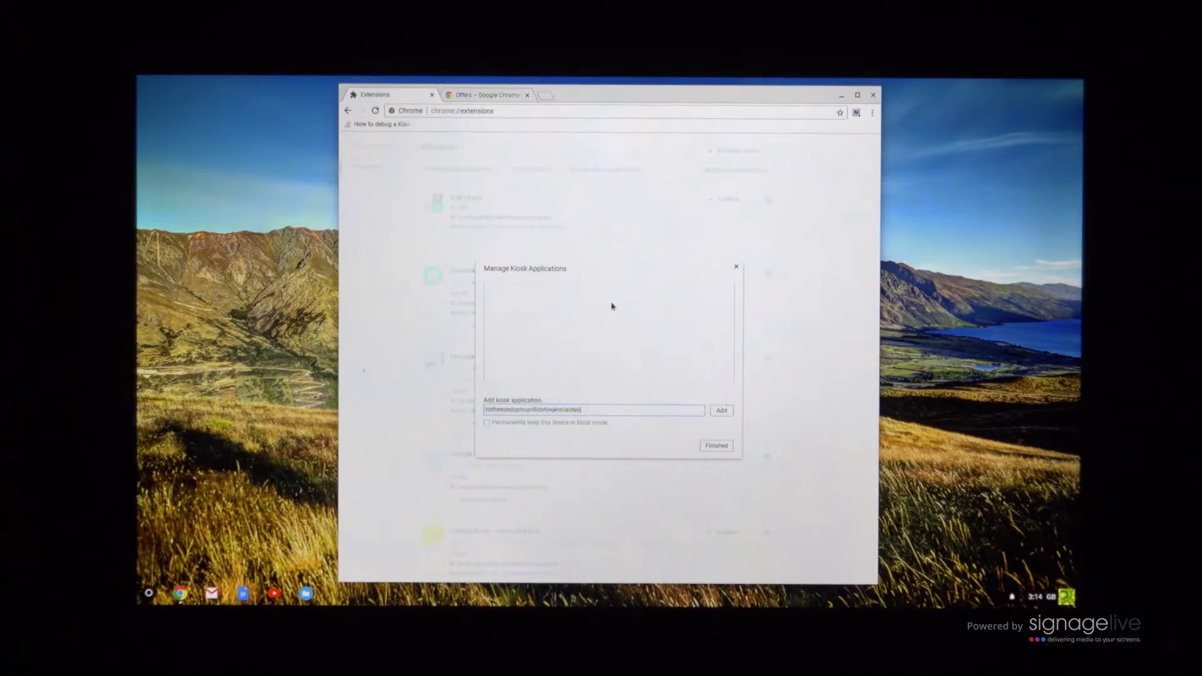
left_click(720, 410)
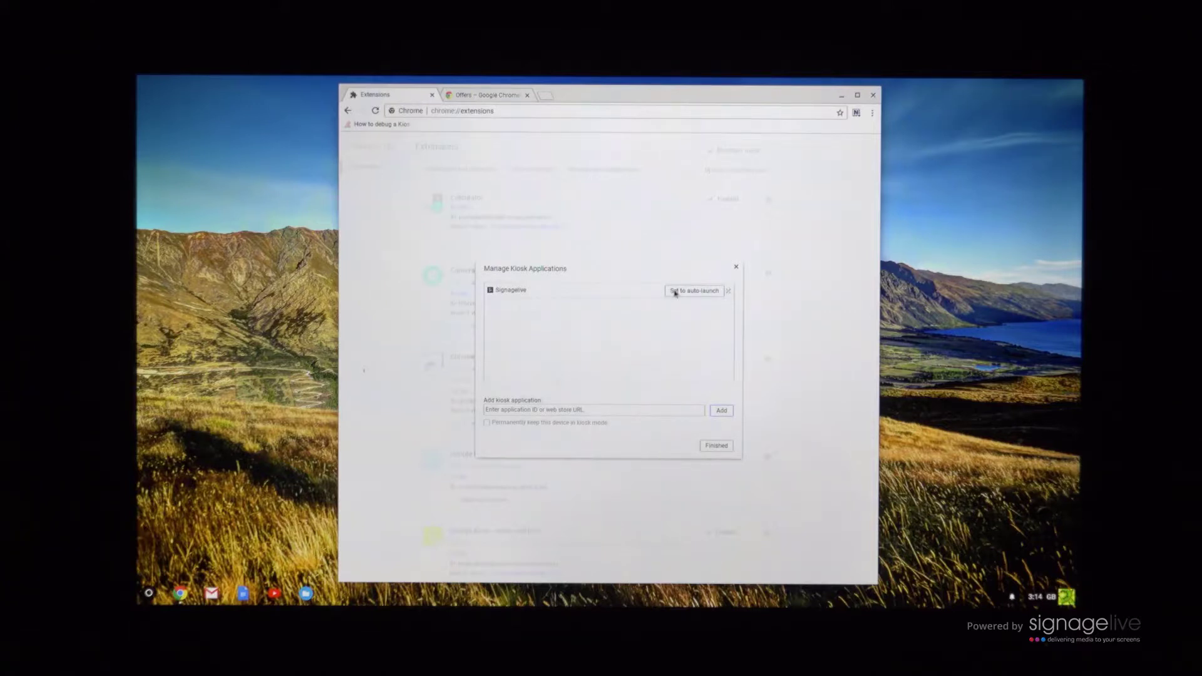
left_click(695, 292)
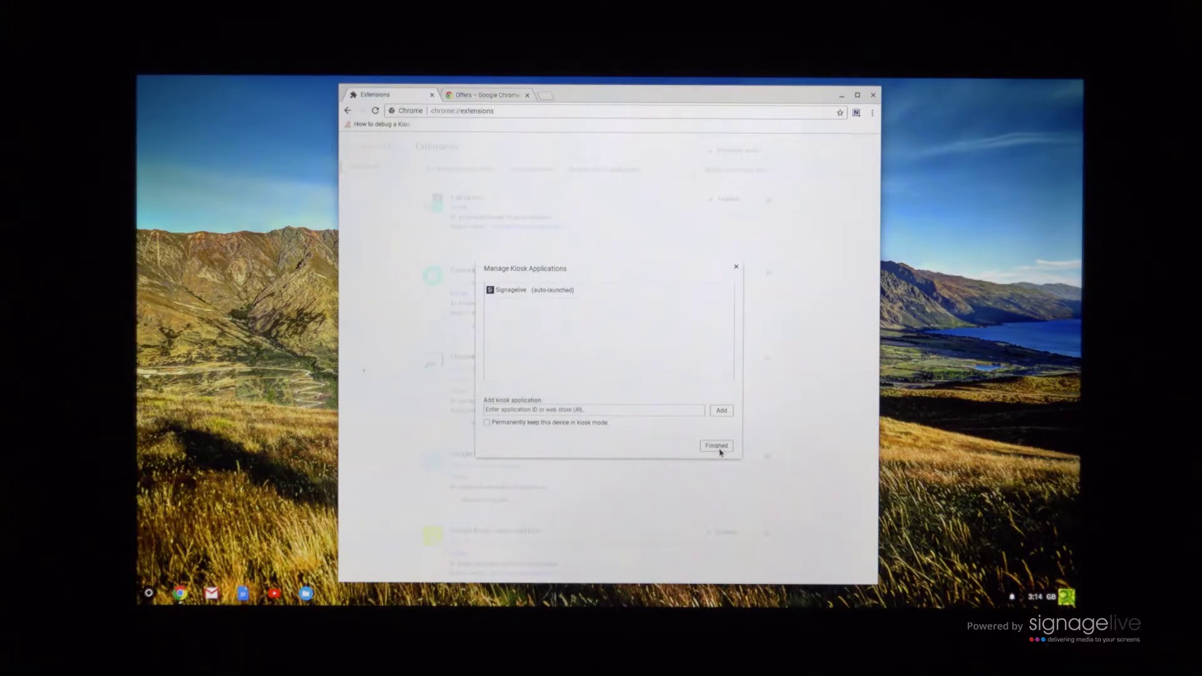
left_click(715, 446)
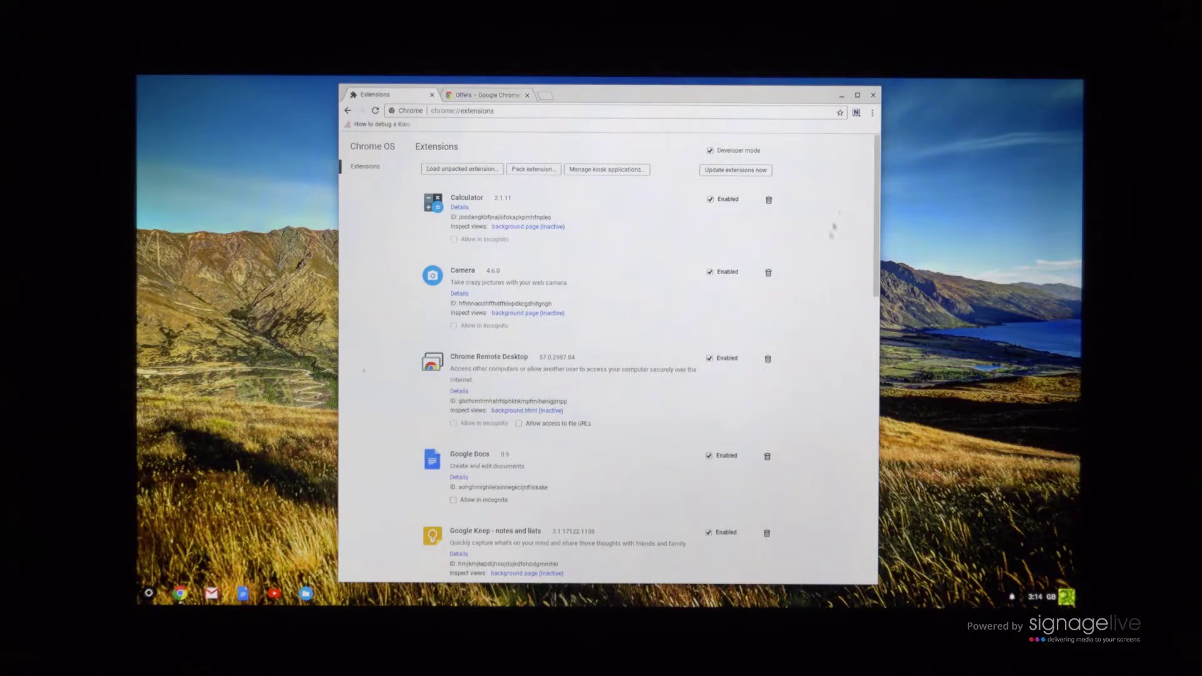
left_click(872, 93)
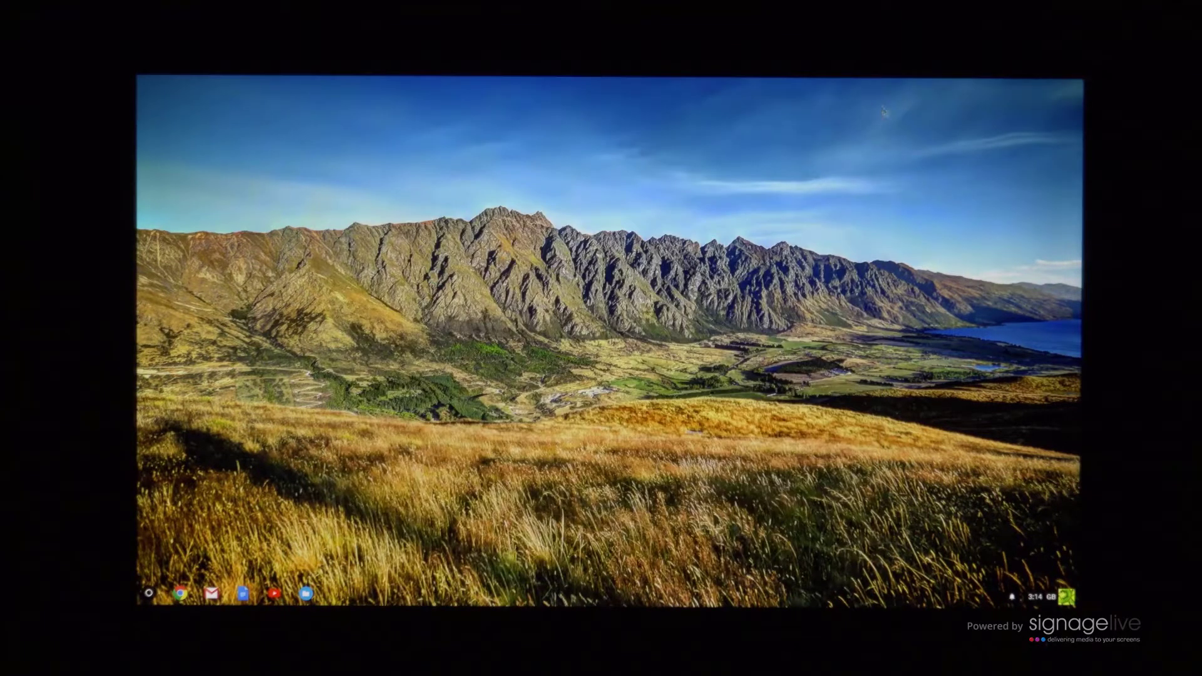
Step: Open the system status panel to reach the sign-out option
left_click(1054, 593)
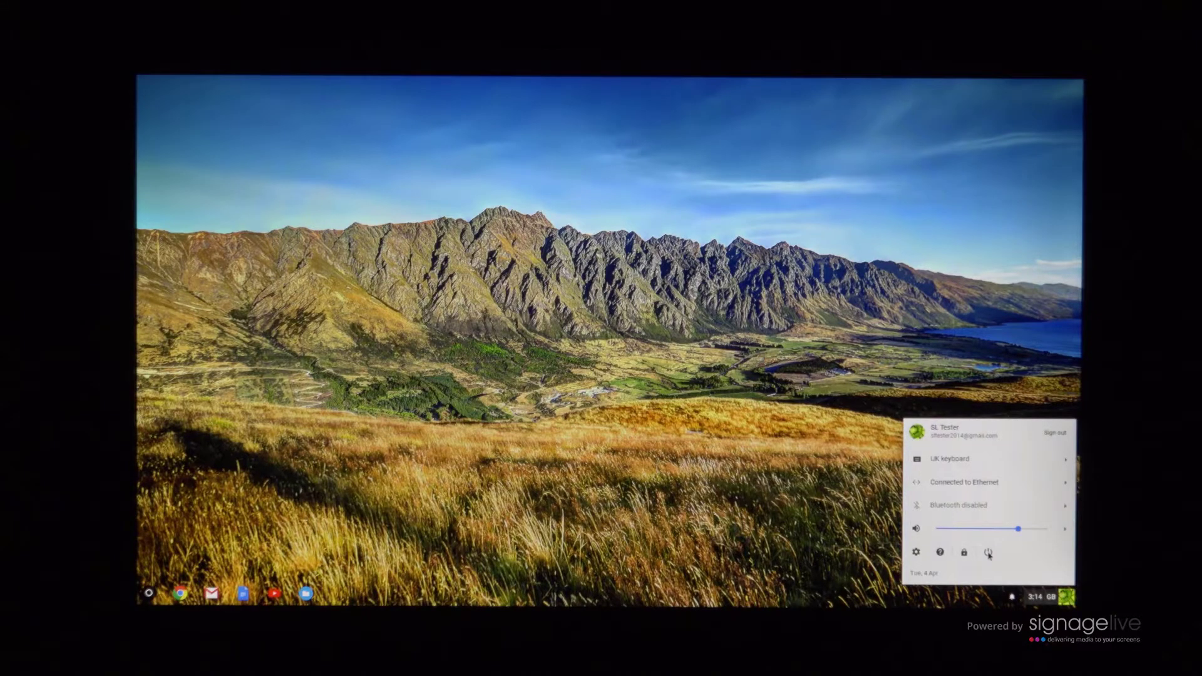
mouse_move(988, 552)
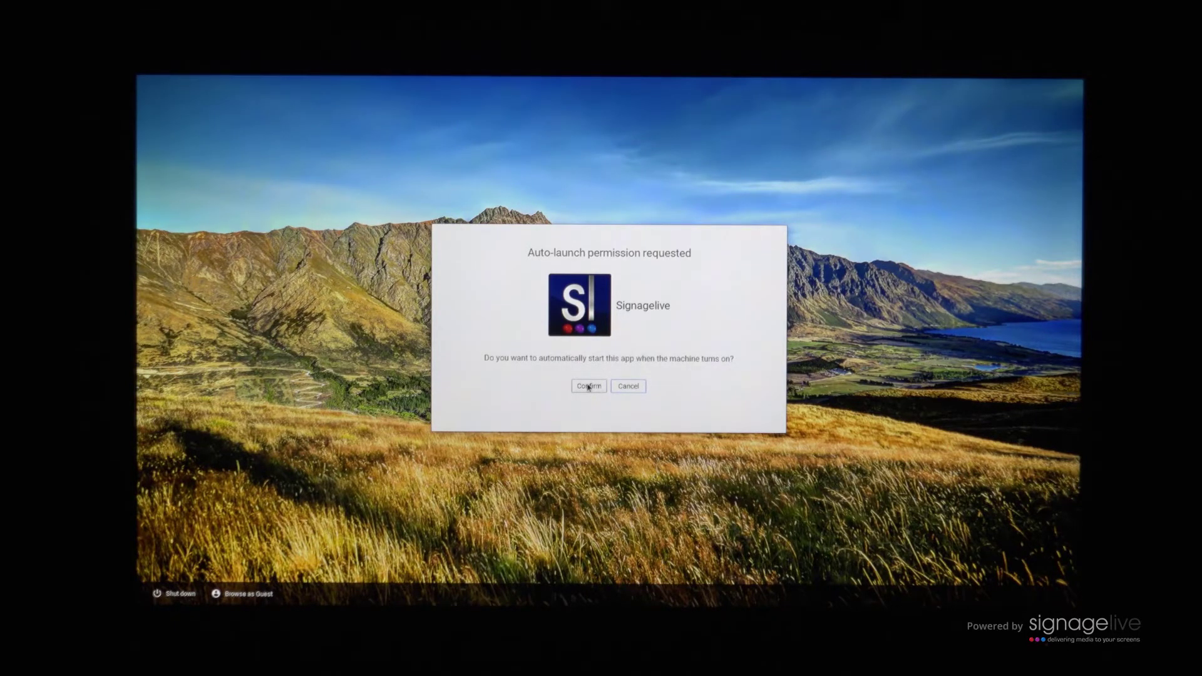
Step: Confirm the auto-launch permission request for Signagelive
left_click(588, 385)
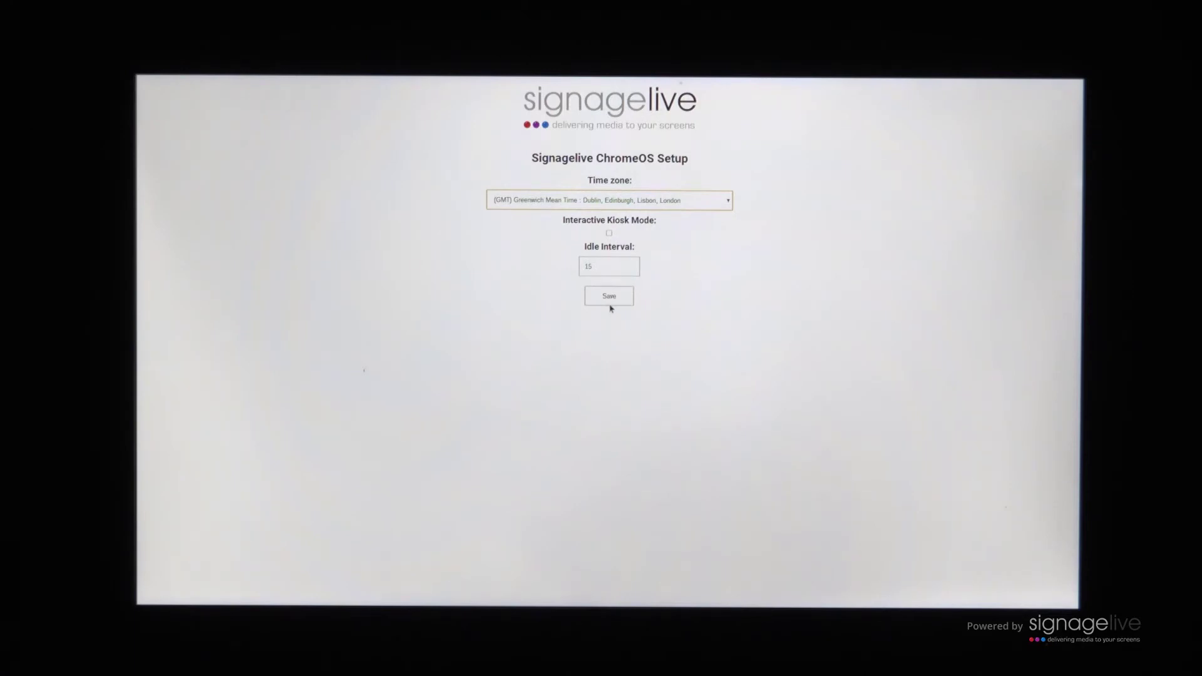
Step: Save the Signagelive setup with GMT London time zone and idle interval 15
left_click(608, 295)
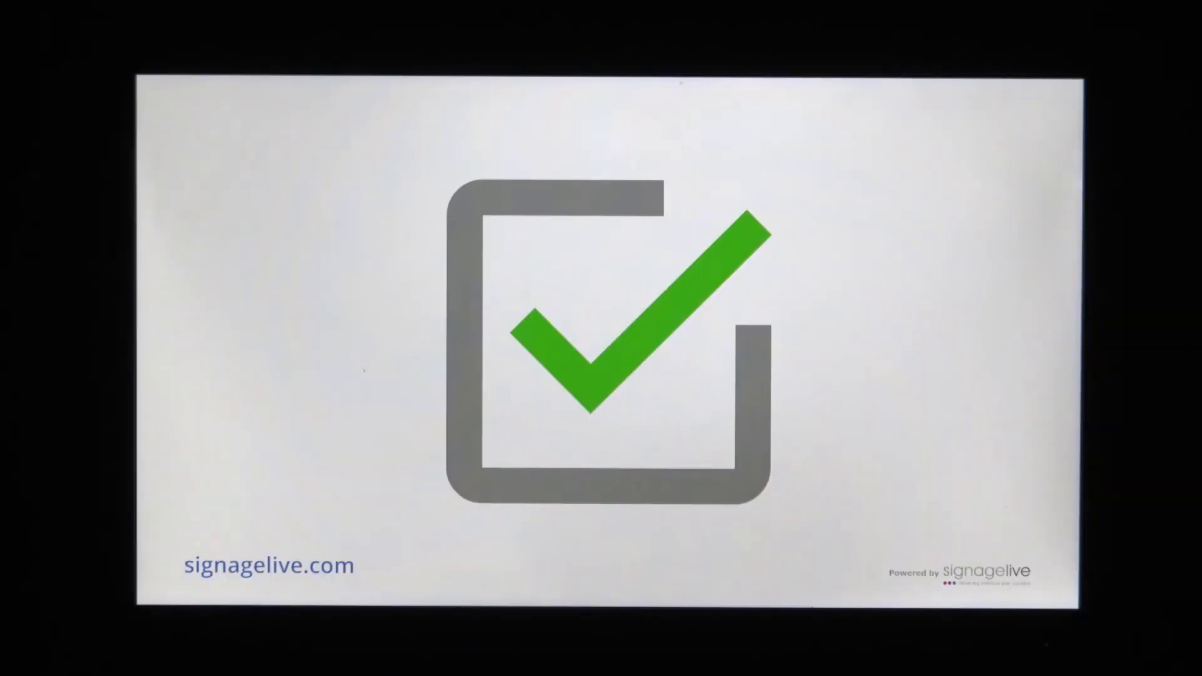